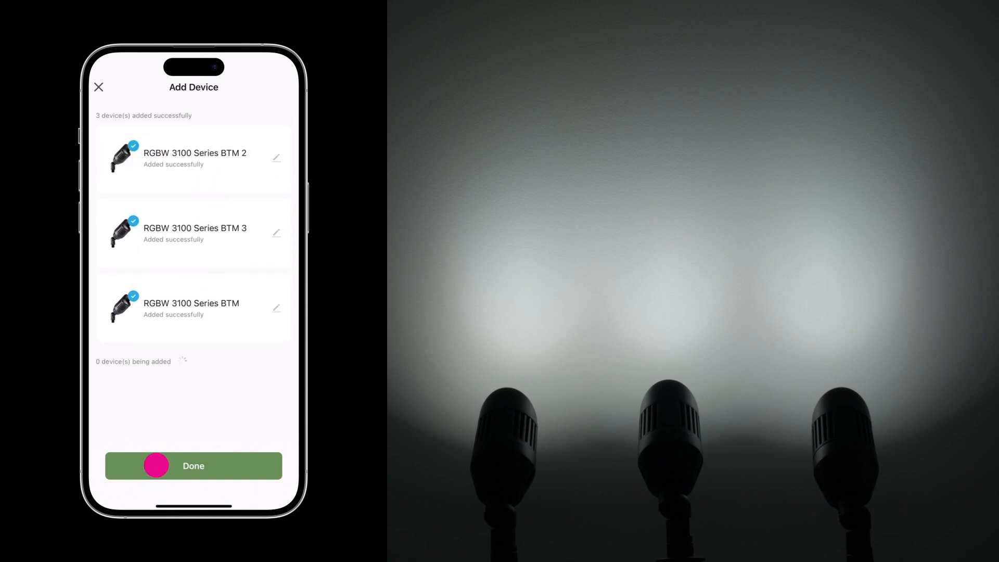
Confirm the three paired spotlights, then set RGBW 3100 Series BTM 2 to red in Color mode.
left_click(193, 466)
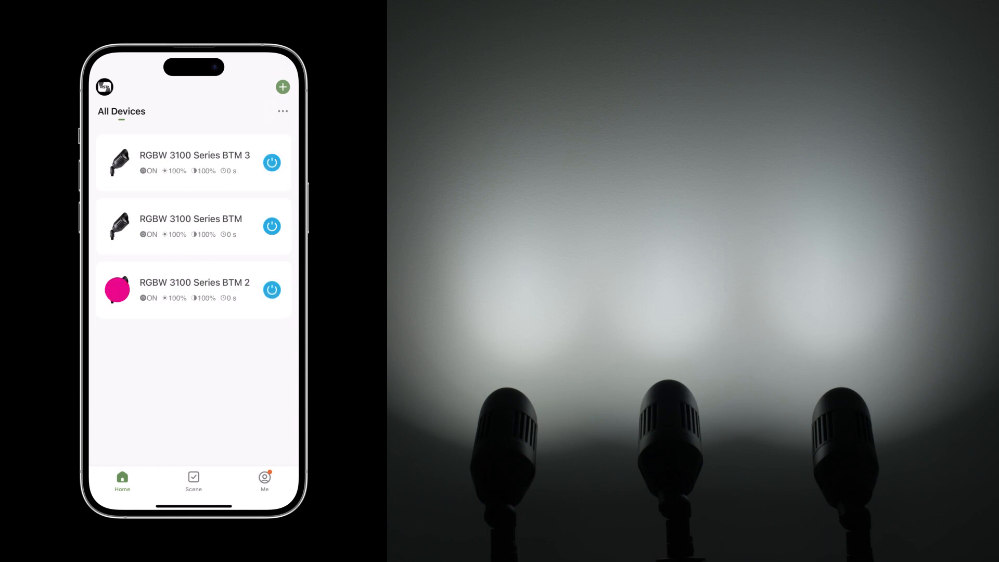
left_click(194, 291)
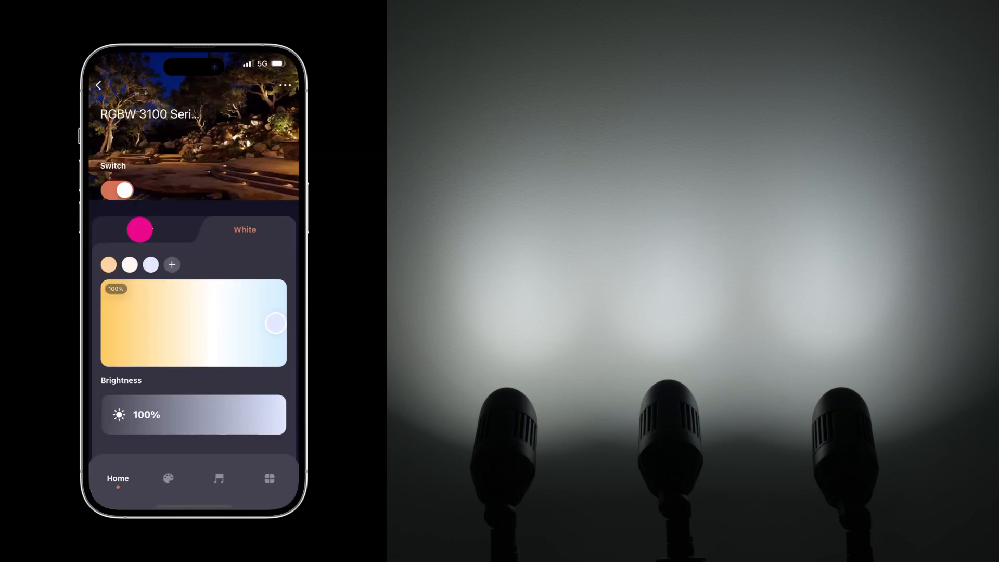
left_click(143, 229)
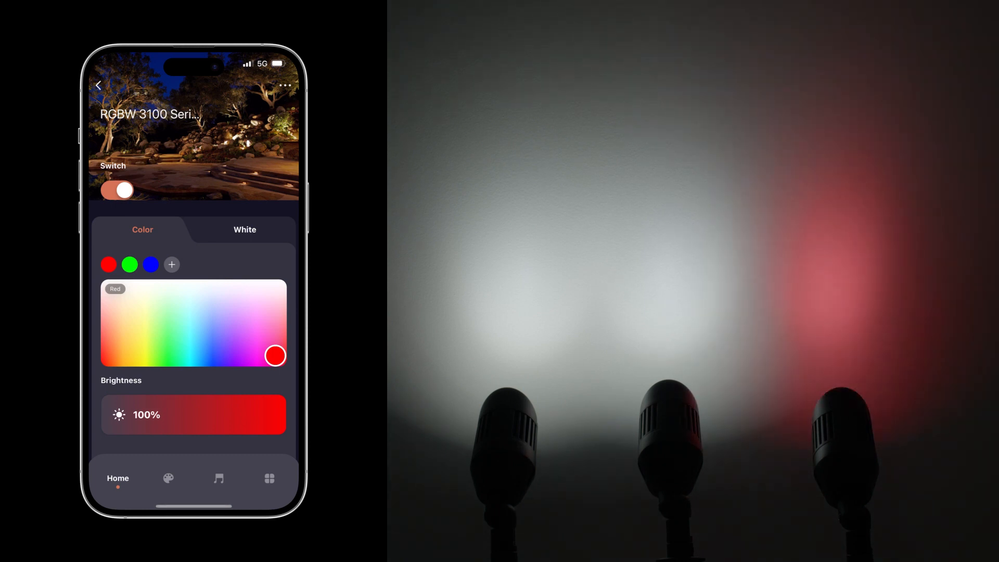